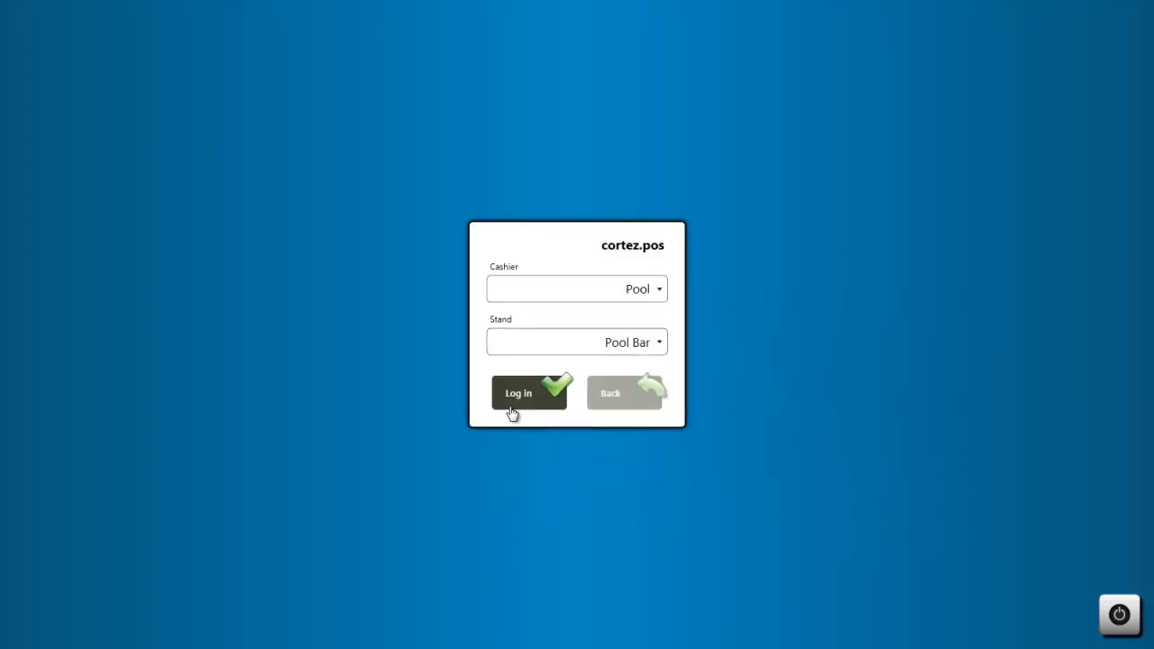
# Log in as Cashier Pool at the Pool Bar stand.
pyautogui.click(518, 392)
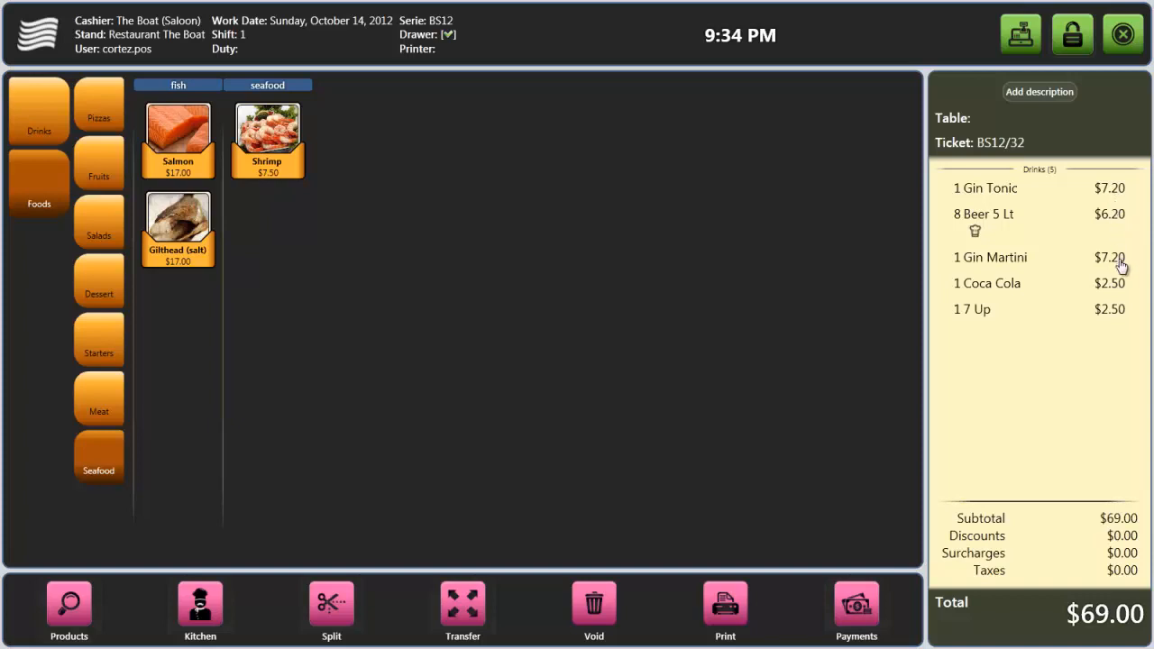
# Add the drinks order to ticket BS12/32 and move to payment.
pyautogui.click(856, 608)
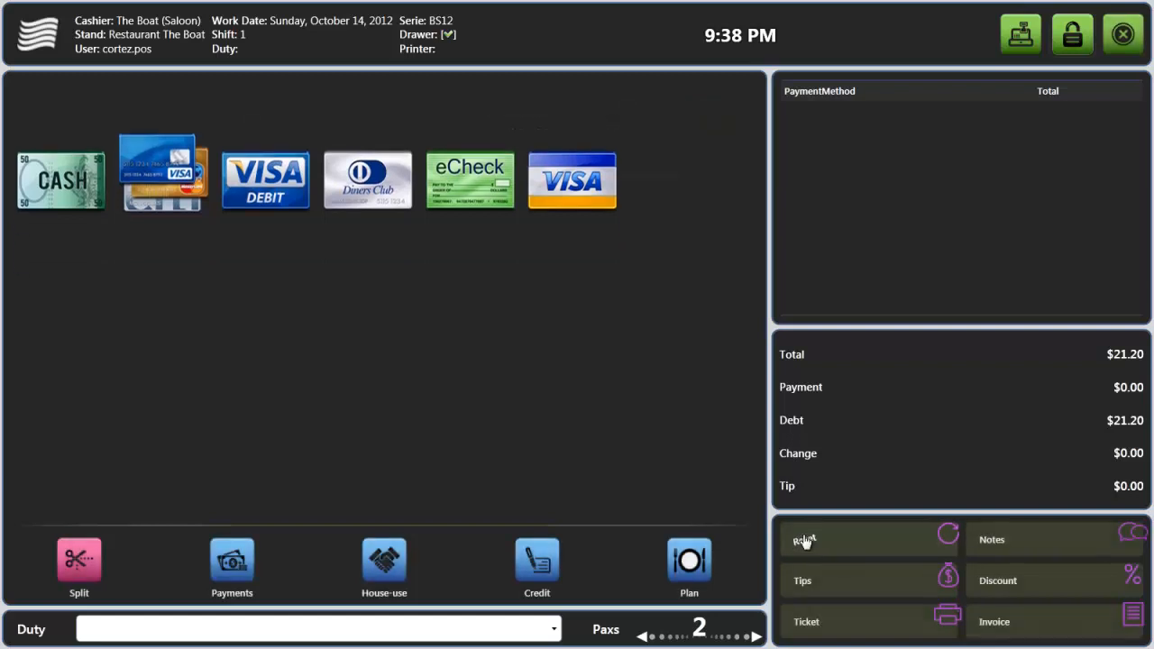
# Choose Credit payment to list in-house reservations for the $21.20 bill.
pyautogui.click(536, 566)
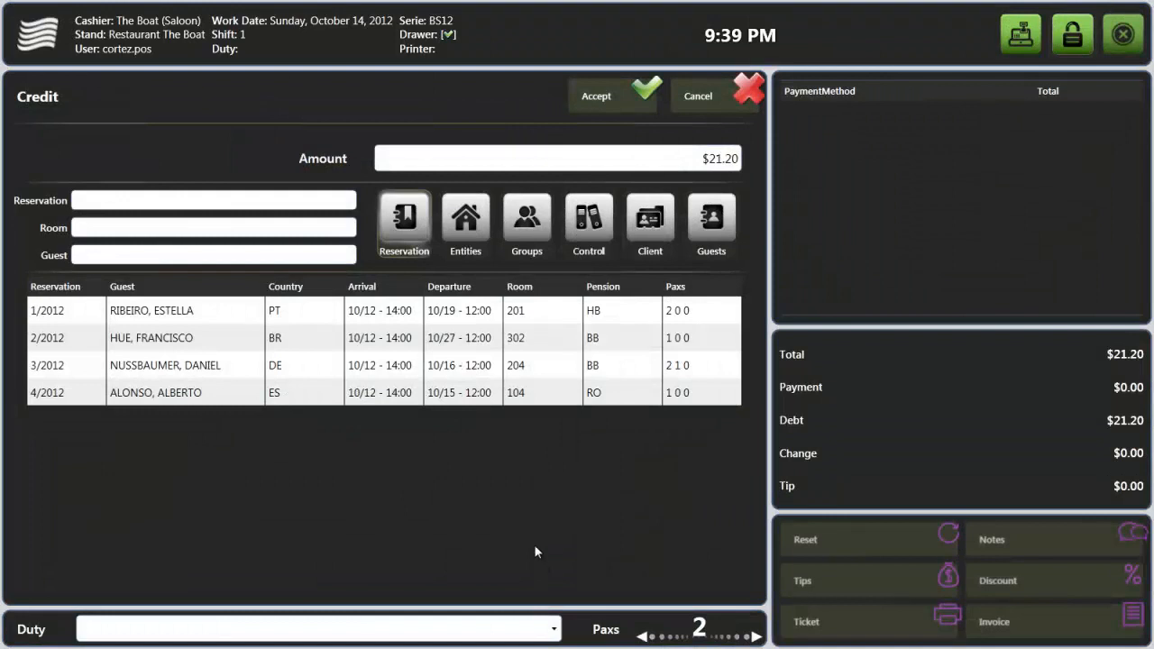
# Charge $21.20 to reservation 3/2012, room 204, and accept.
pyautogui.click(361, 365)
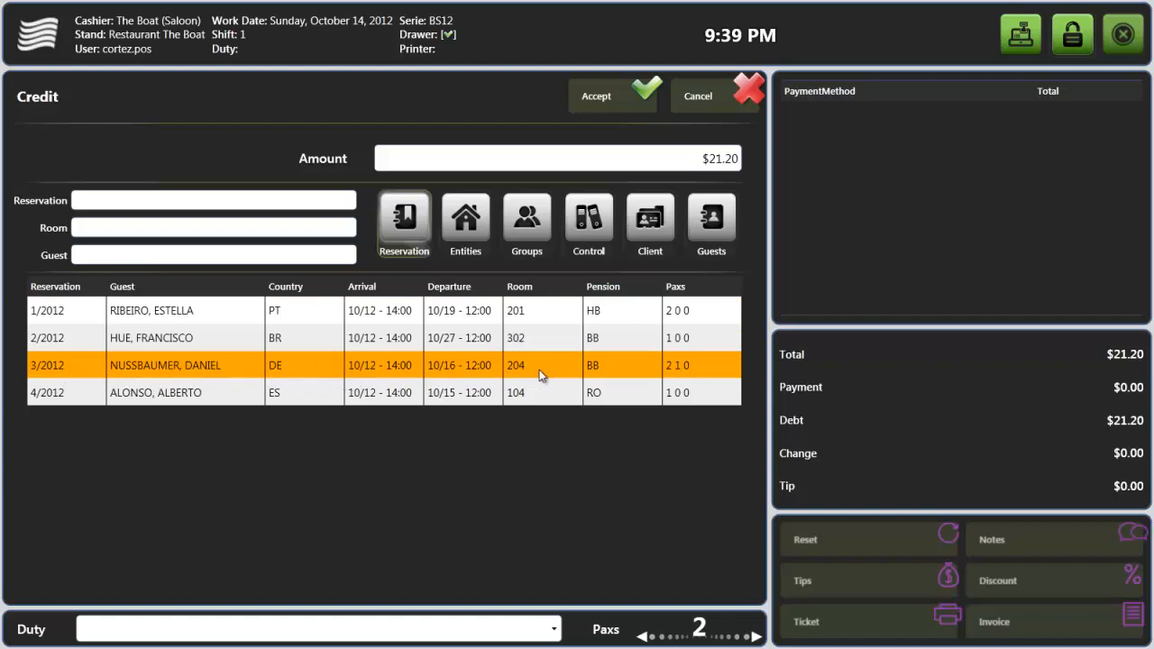
pyautogui.click(716, 96)
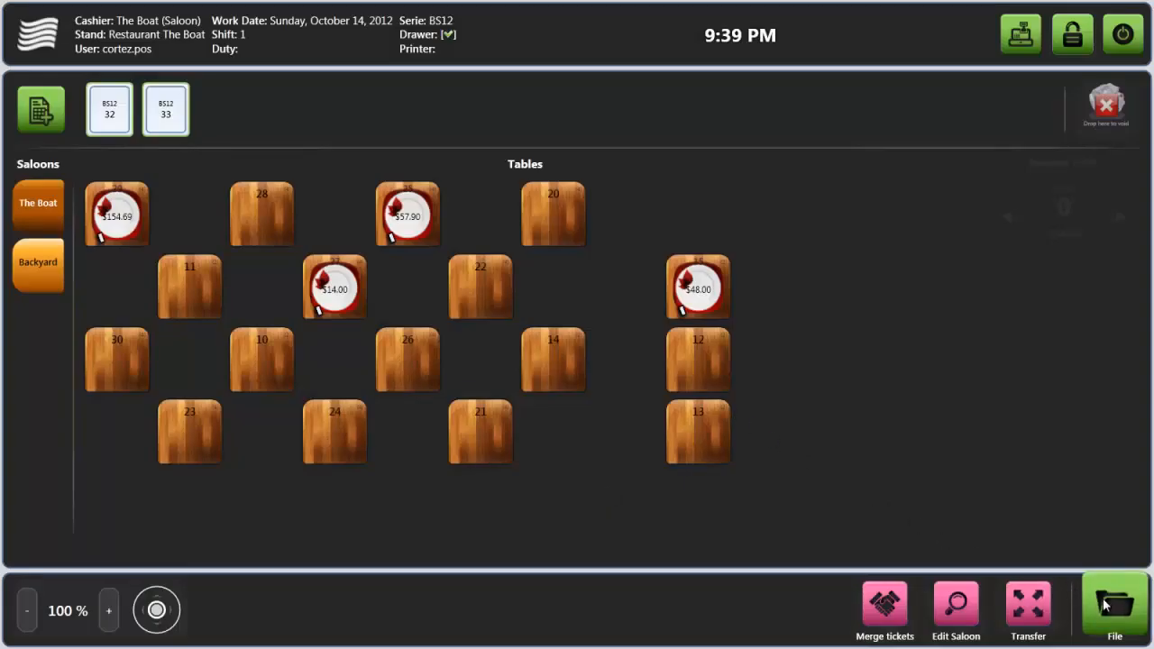
# Preview the Sales Report from File > Reports and confirm with Ok.
pyautogui.click(1114, 609)
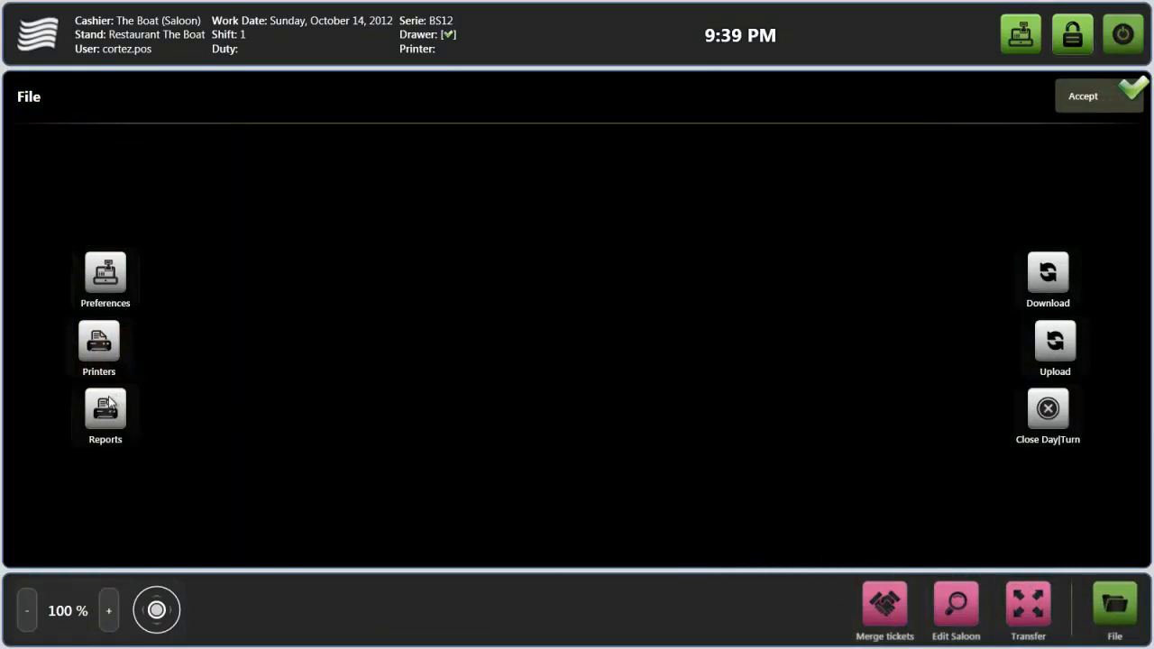
pyautogui.click(105, 414)
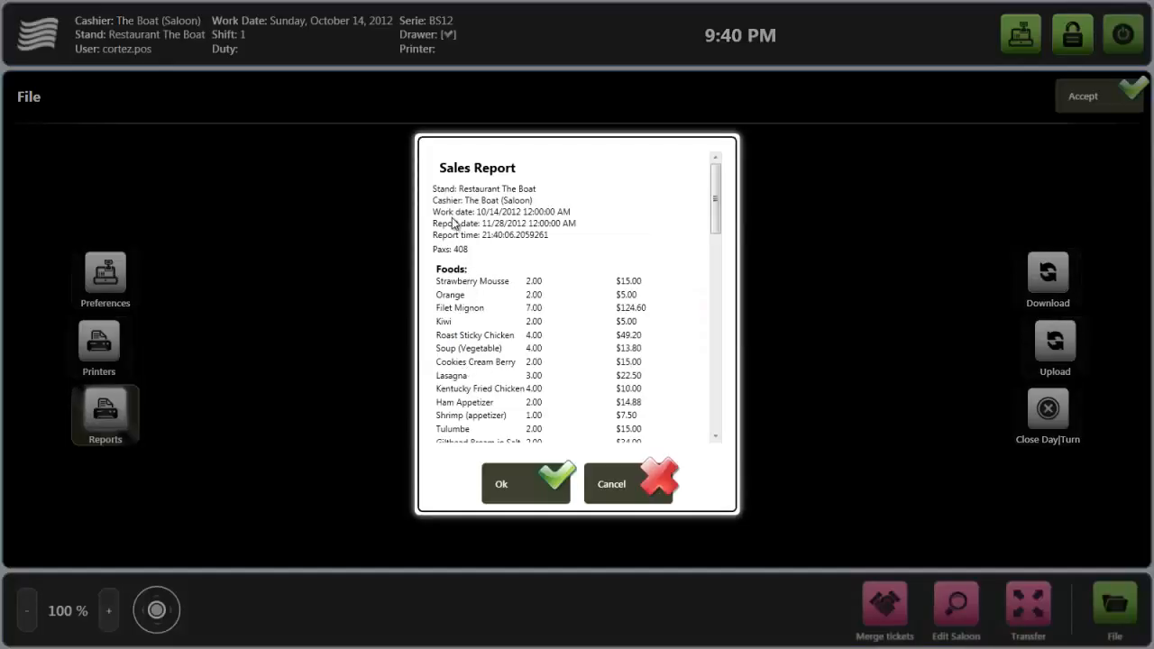
pyautogui.click(525, 484)
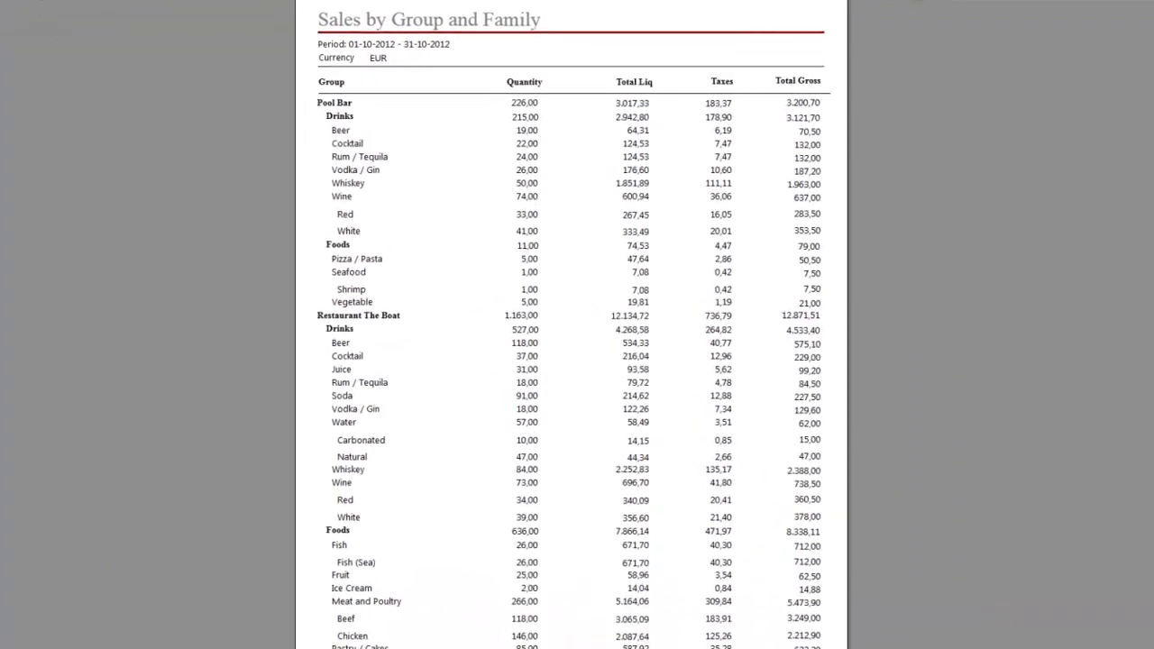